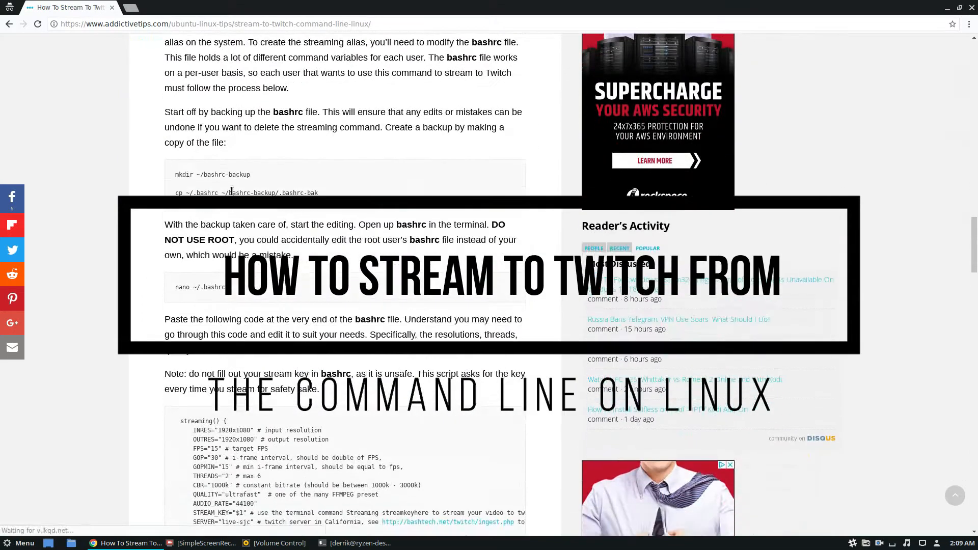
# Launch a Terminal window over the article and begin typing 'st' at its prompt.
pyautogui.scroll(-3)
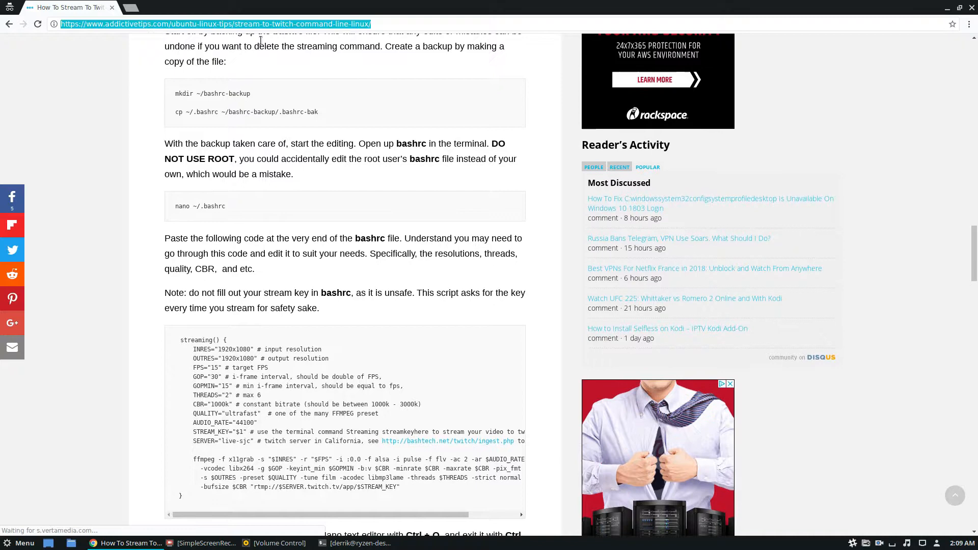
pyautogui.scroll(-3)
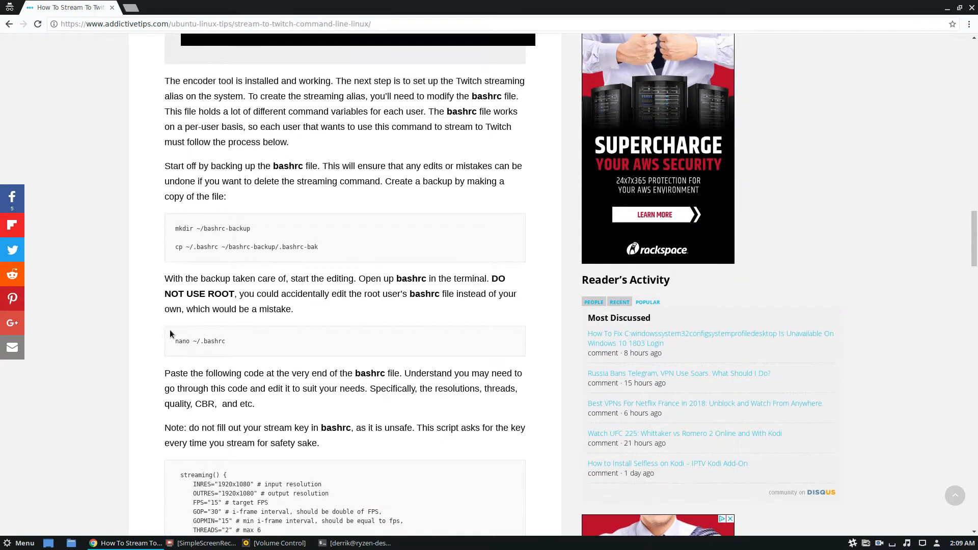
pyautogui.click(358, 543)
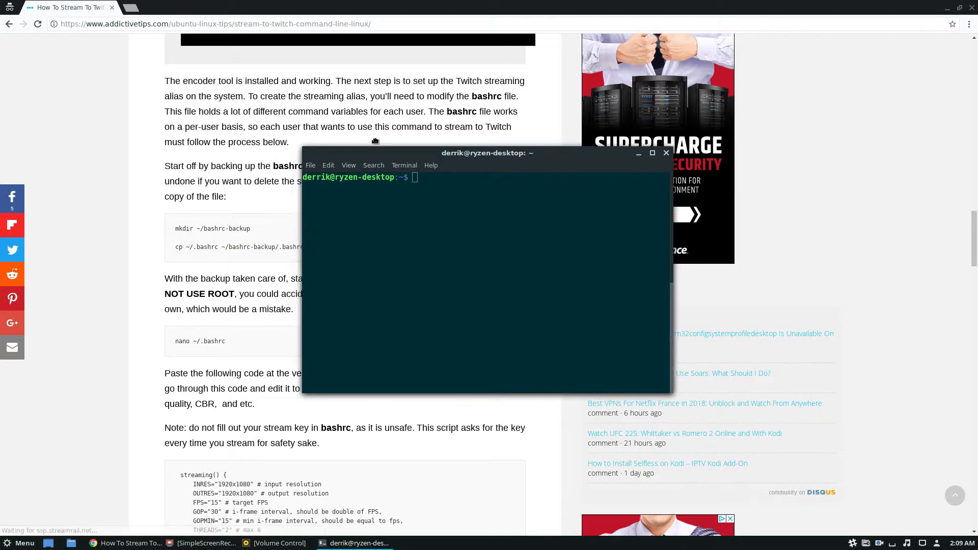
pyautogui.moveTo(487, 152); pyautogui.dragTo(530, 131)
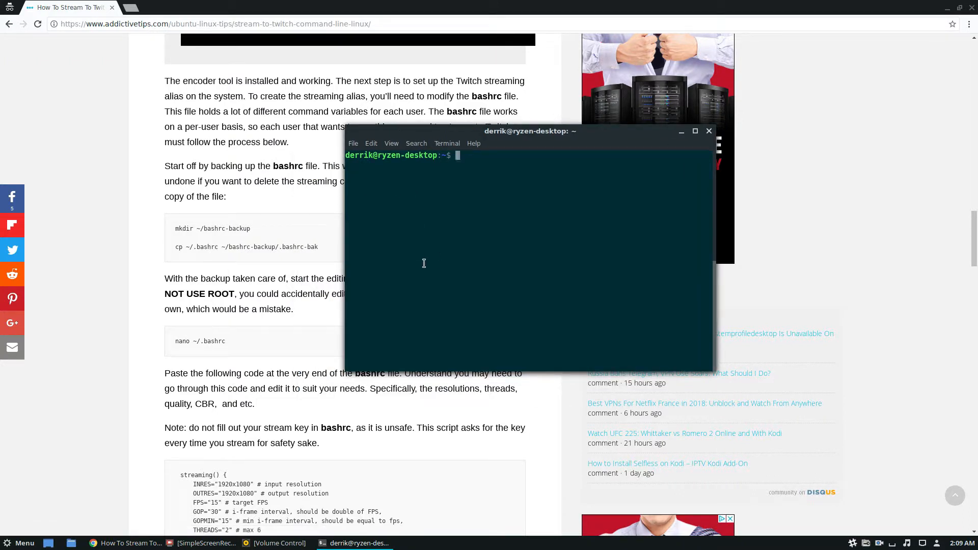
pyautogui.write('st')
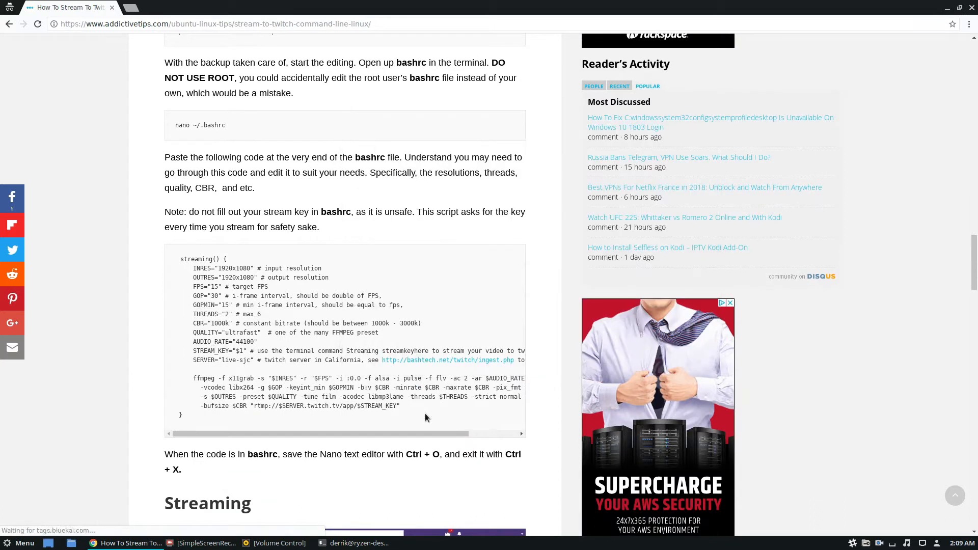
pyautogui.moveTo(448, 482)
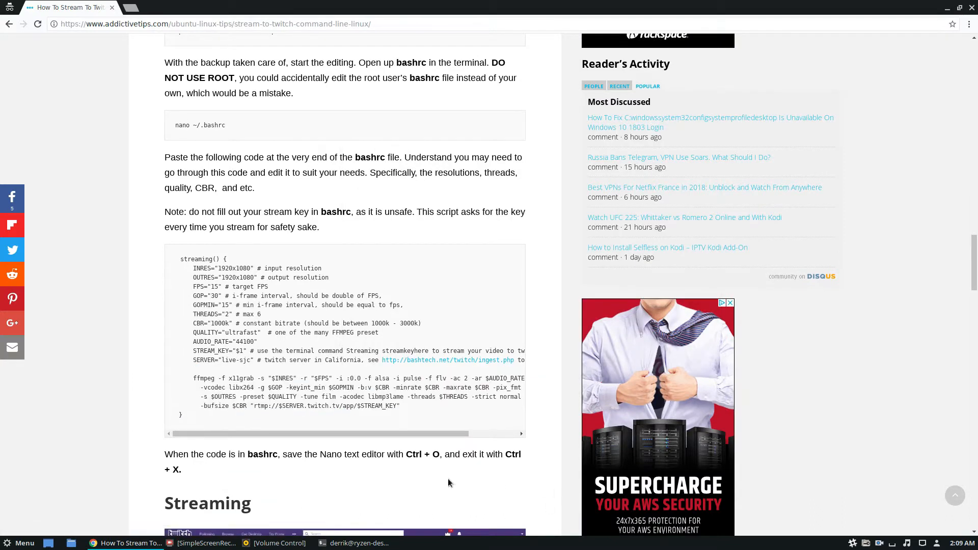
# Scroll the guide down to the Nano save-and-exit instructions and Streaming section.
pyautogui.scroll(-3)
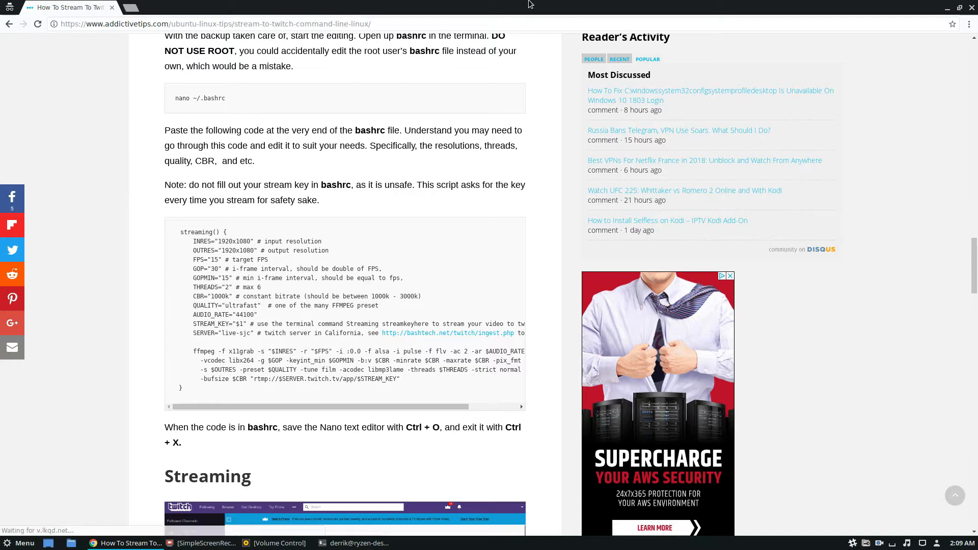
pyautogui.moveTo(505, 329)
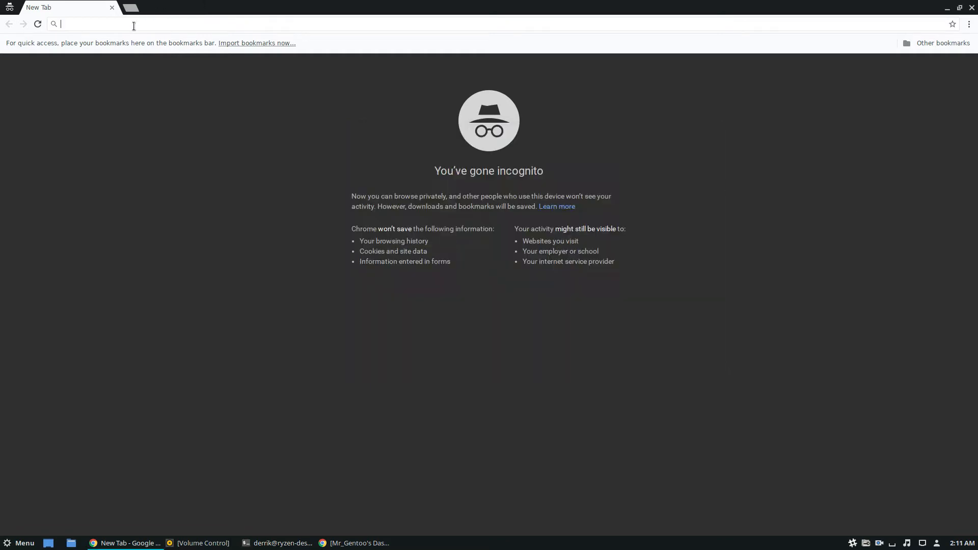
# Navigate the incognito window to twitch.tv via the address-bar suggestion.
pyautogui.write('twitch.tv')
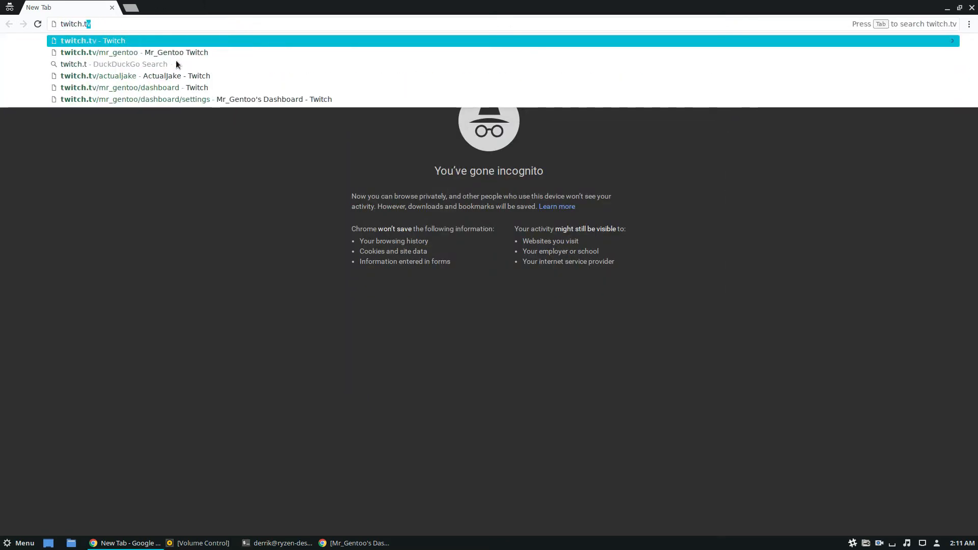
pyautogui.click(124, 52)
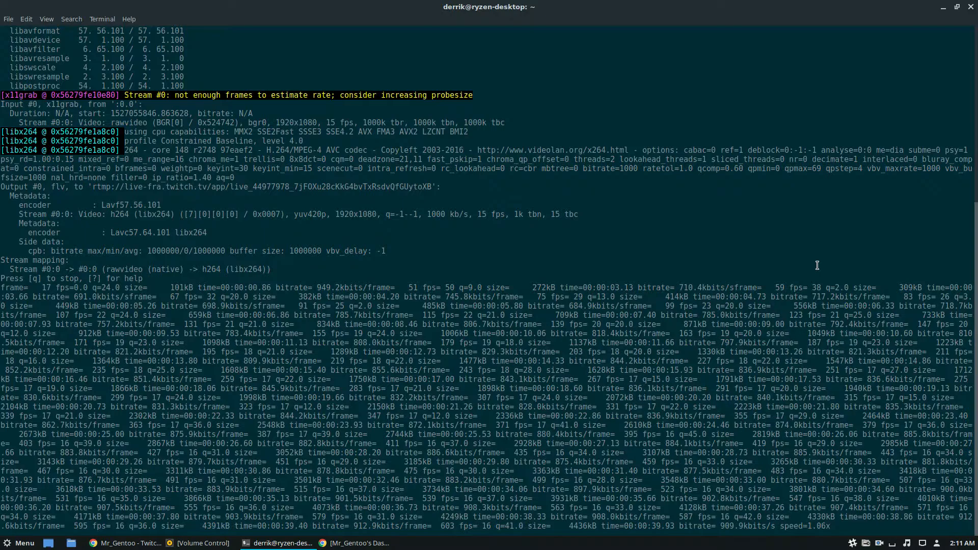
# Focus the terminal's running ffmpeg stream output before stopping it with q.
pyautogui.click(126, 548)
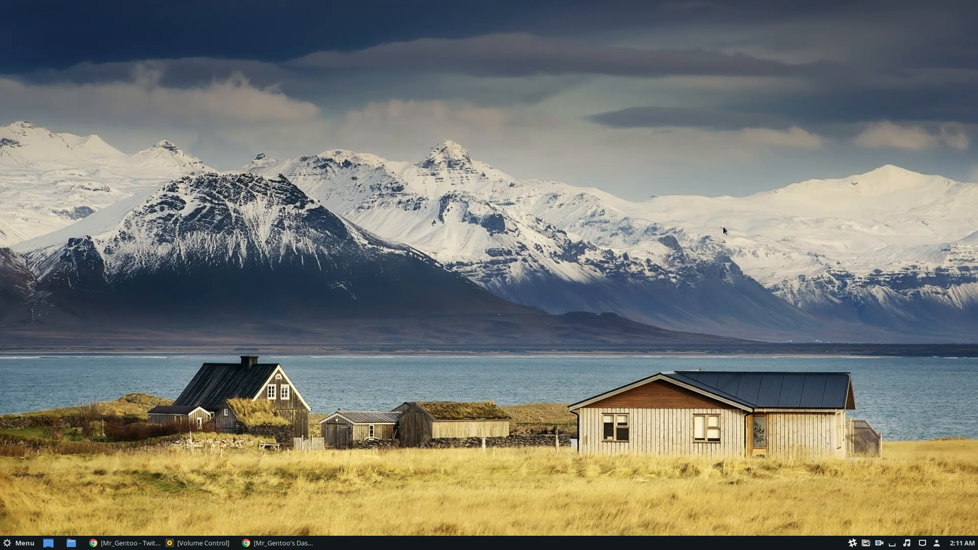
pyautogui.moveTo(318, 497)
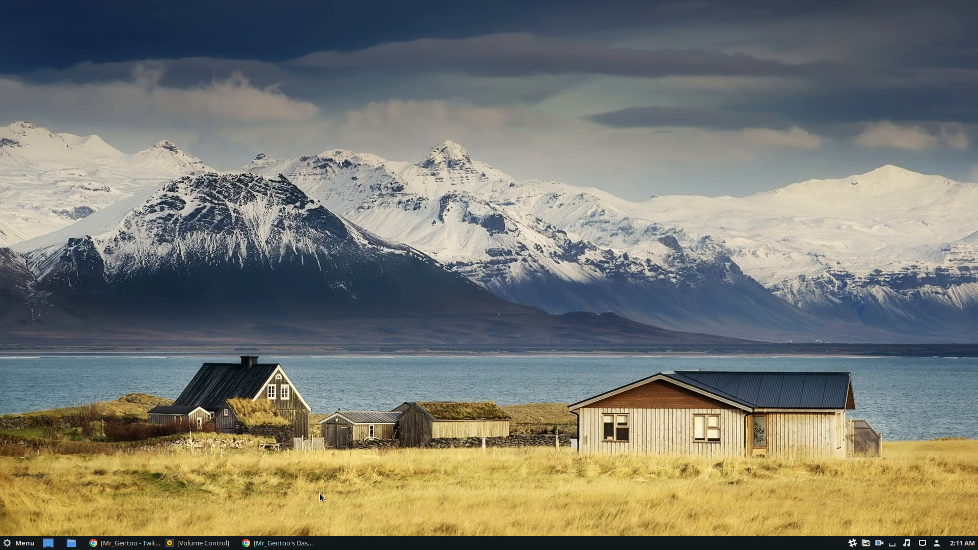
pyautogui.moveTo(305, 420)
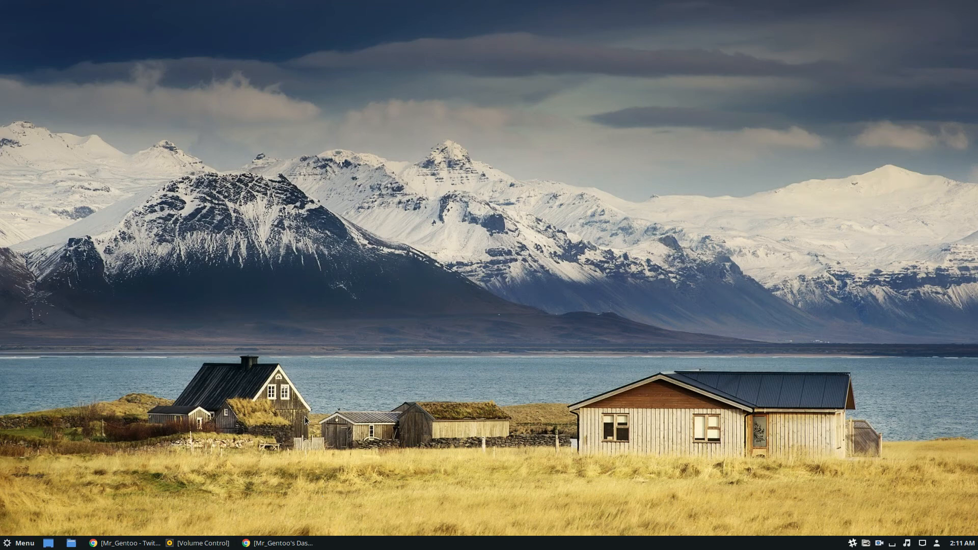